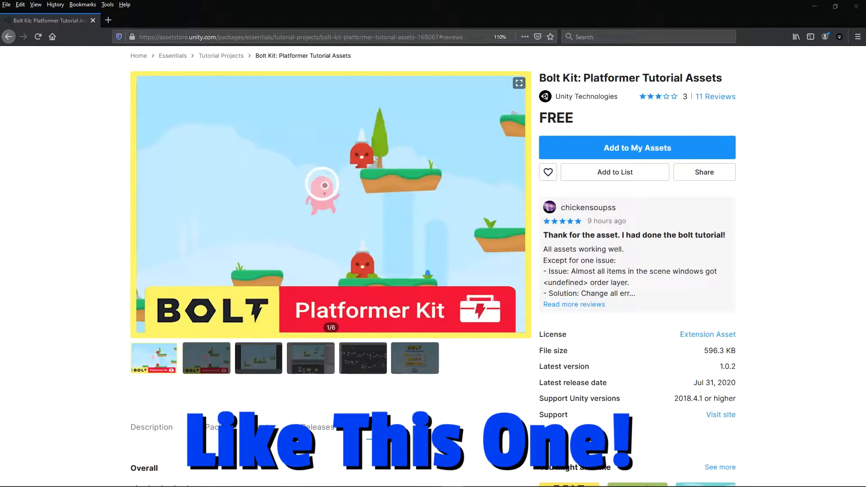
{"action": "mouse_move", "coordinate": [175, 419]}
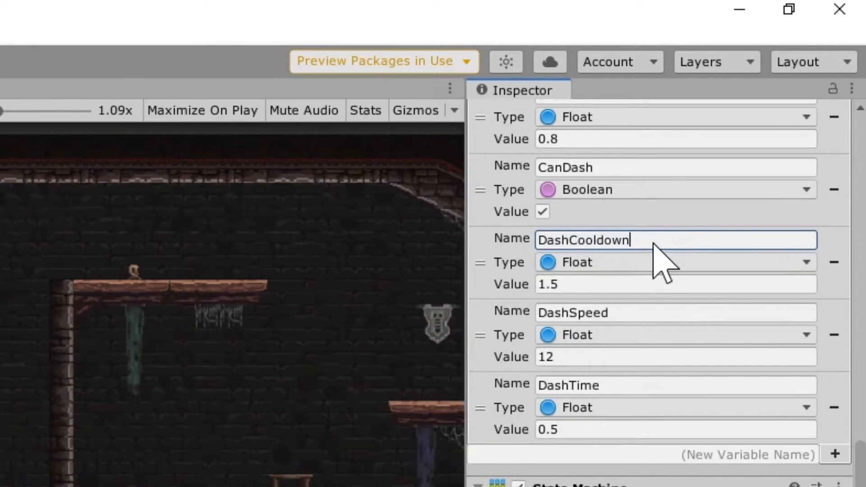
{"action": "mouse_move", "coordinate": [586, 282]}
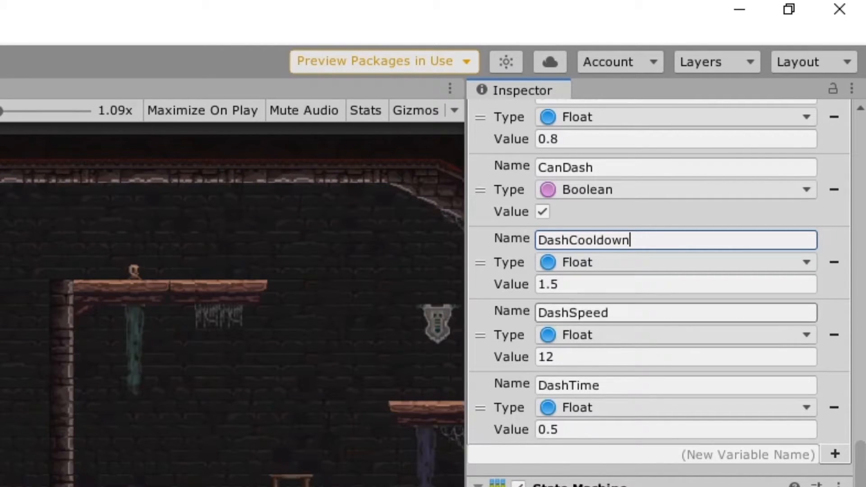
{"action": "mouse_move", "coordinate": [619, 347]}
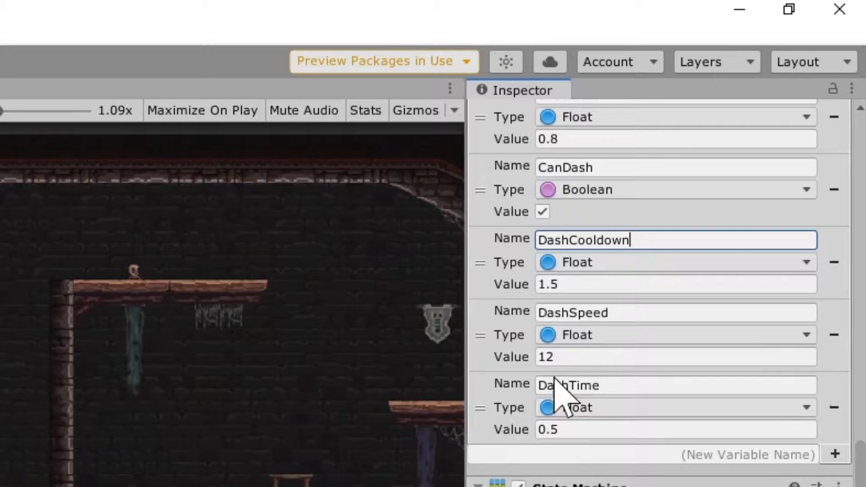
{"action": "mouse_move", "coordinate": [603, 447]}
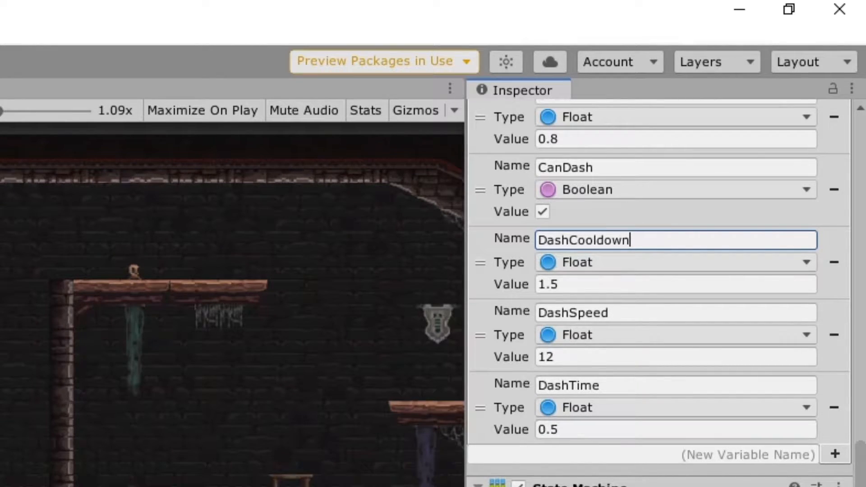
Check which key drives the Dash axis in Project Settings' Input Manager, then close it.
{"action": "left_click", "coordinate": [6, 16]}
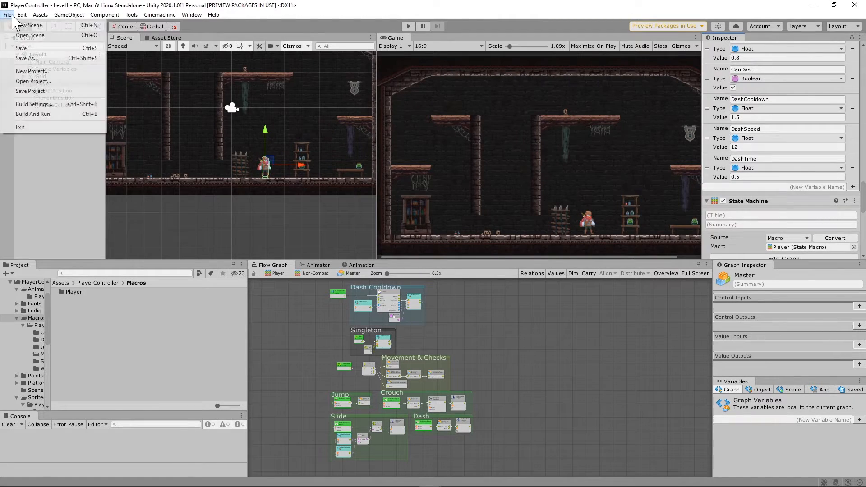
{"action": "left_click", "coordinate": [21, 15]}
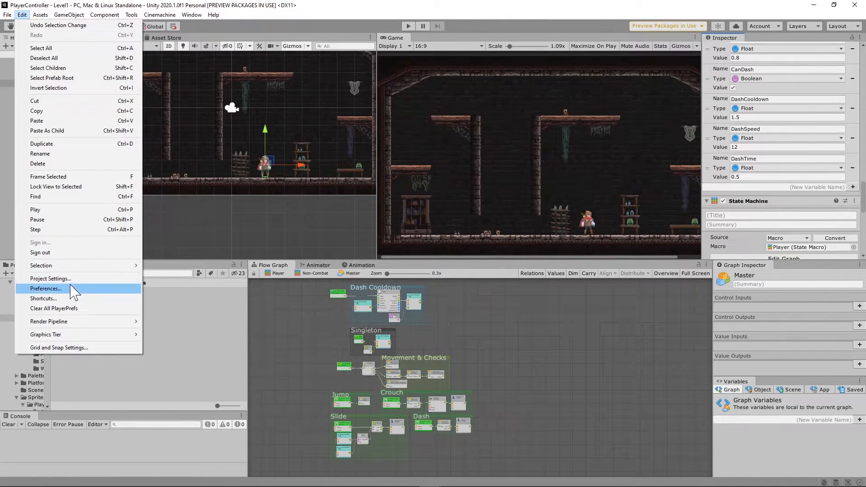
{"action": "left_click", "coordinate": [50, 278]}
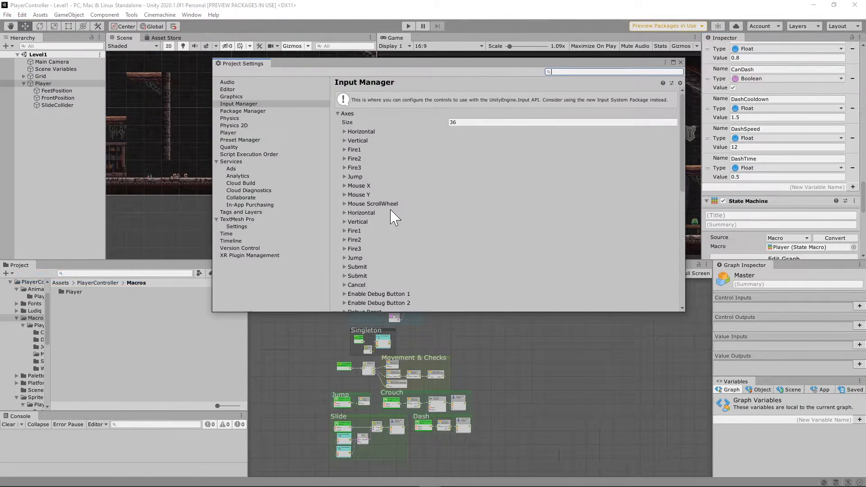
{"action": "left_click", "coordinate": [238, 104]}
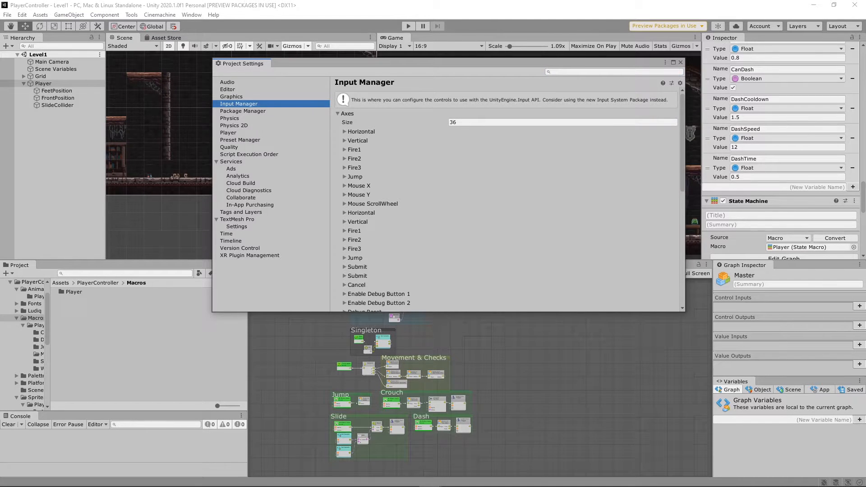
{"action": "left_click", "coordinate": [562, 122]}
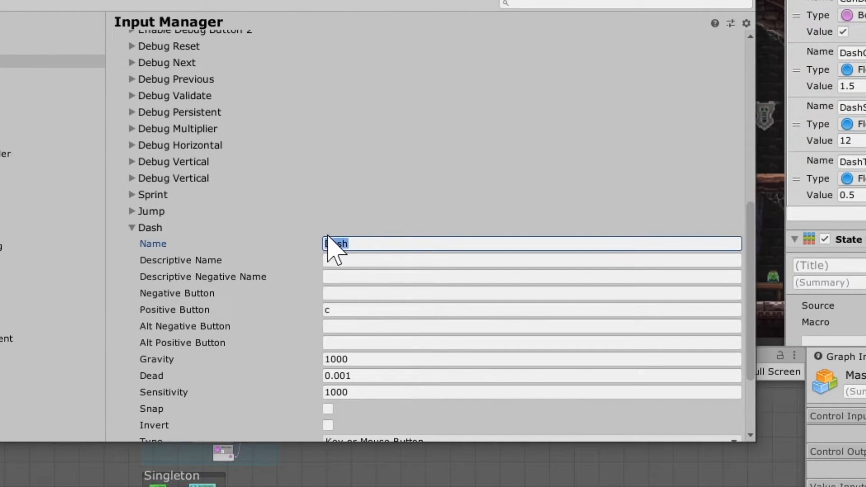
{"action": "left_click", "coordinate": [530, 313]}
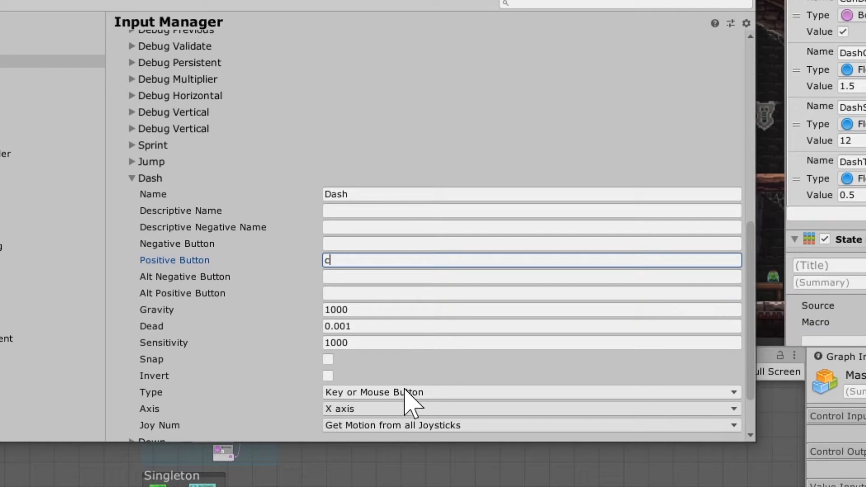
{"action": "mouse_move", "coordinate": [354, 439]}
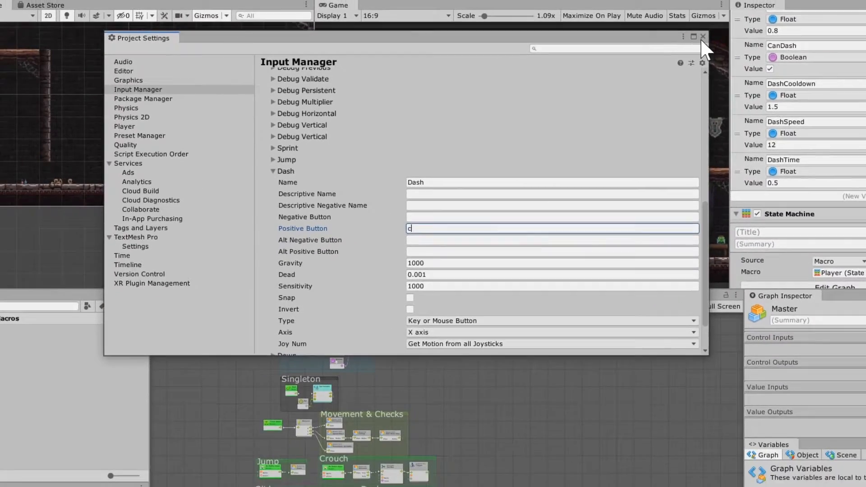
{"action": "left_click", "coordinate": [703, 37]}
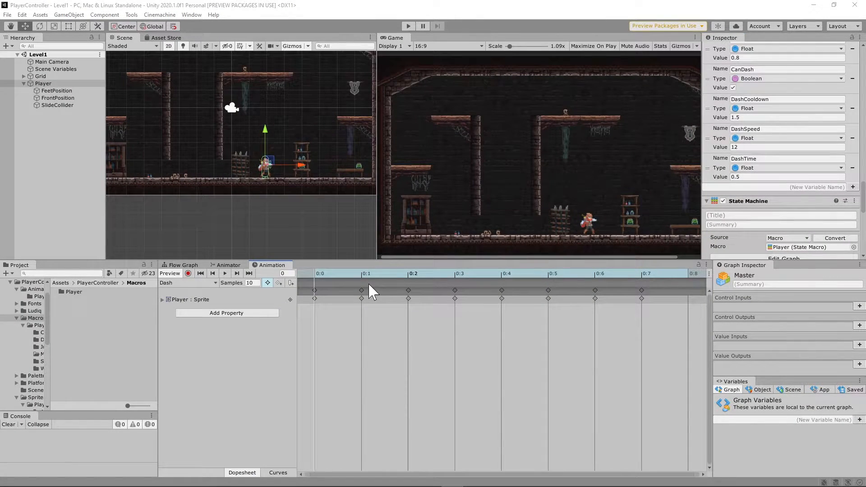
{"action": "mouse_move", "coordinate": [156, 259]}
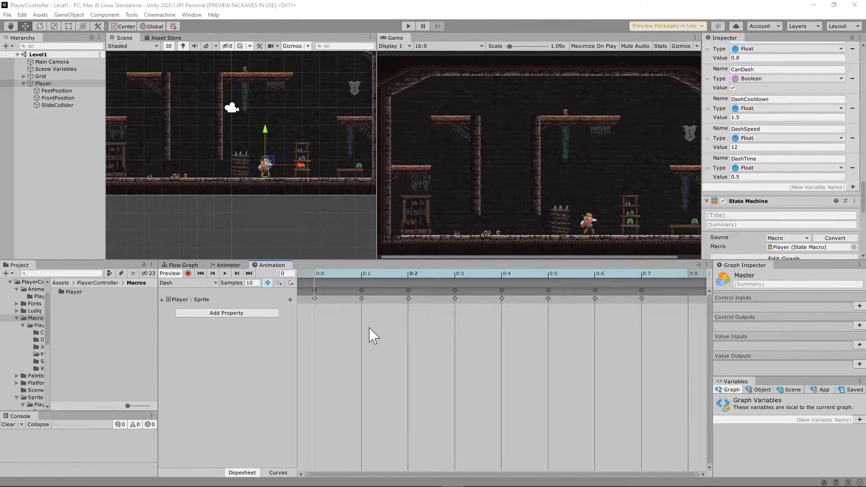
{"action": "mouse_move", "coordinate": [214, 289]}
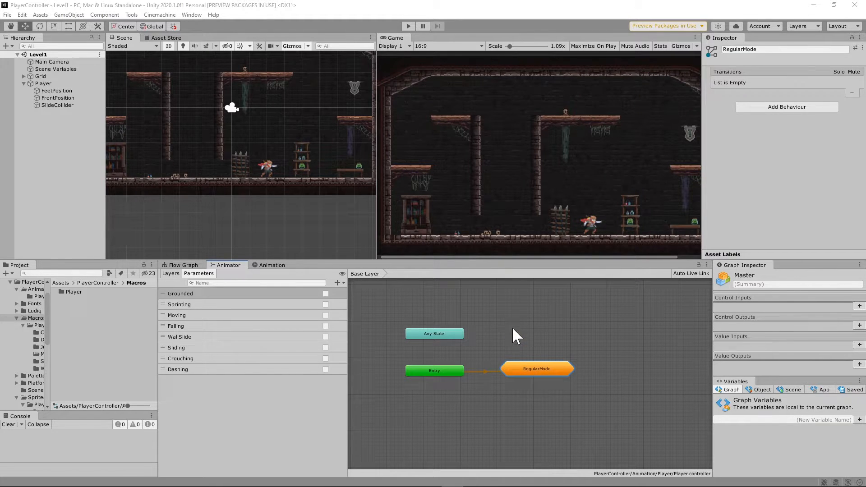
Open RegularMode, select the Dashing parameter, and inspect the Any State to Dash transition.
{"action": "double_click", "coordinate": [537, 368]}
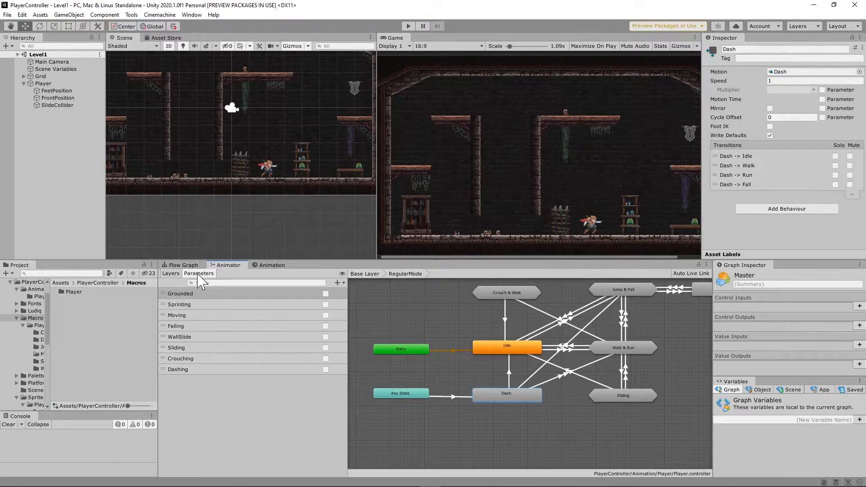
{"action": "left_click", "coordinate": [177, 369]}
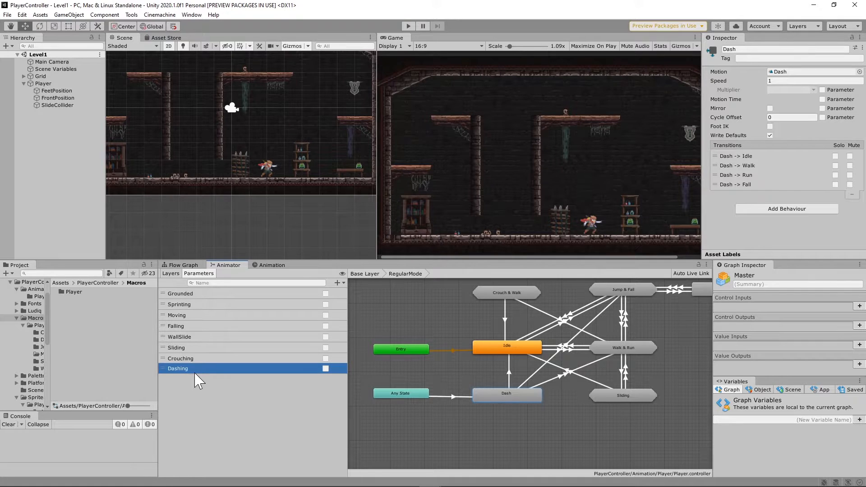
{"action": "left_click", "coordinate": [336, 283]}
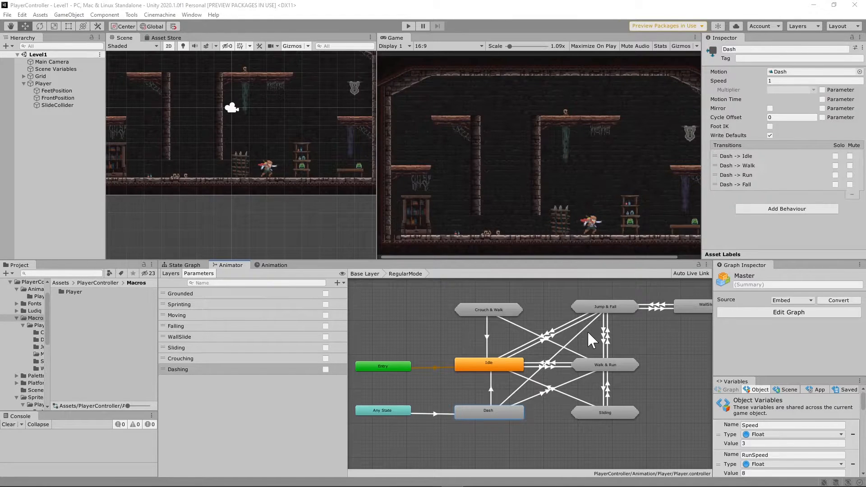
{"action": "mouse_move", "coordinate": [445, 419]}
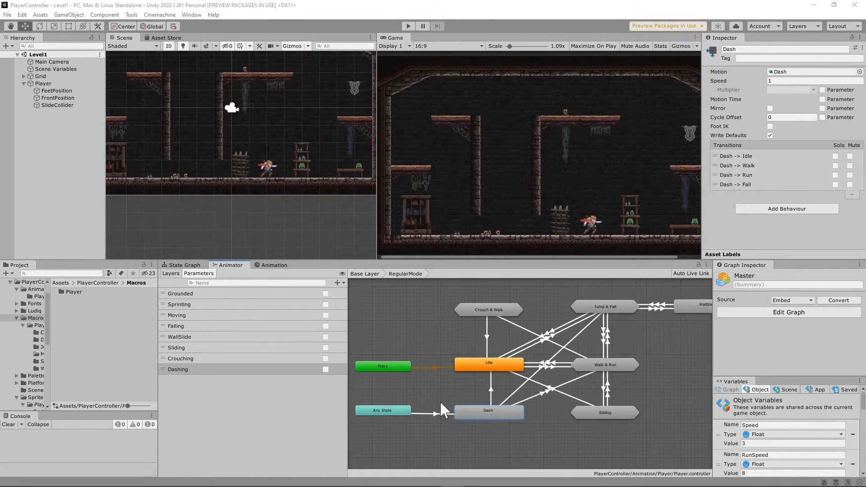
{"action": "left_click", "coordinate": [183, 265]}
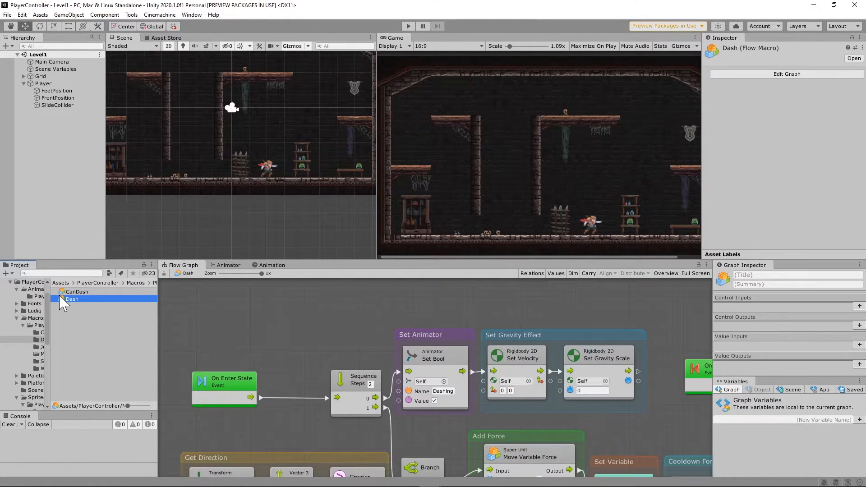
Select Player in the Hierarchy and open its Non-Combat state graph.
{"action": "left_click", "coordinate": [43, 83]}
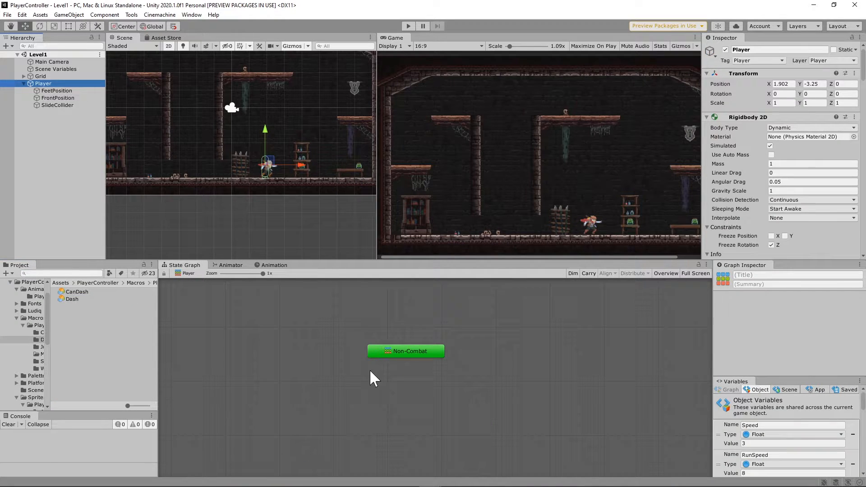
{"action": "double_click", "coordinate": [406, 351]}
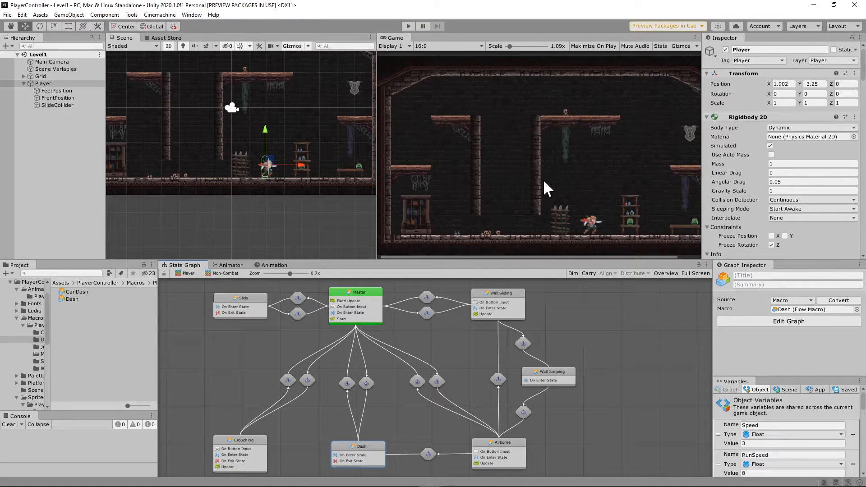
{"action": "mouse_move", "coordinate": [573, 168]}
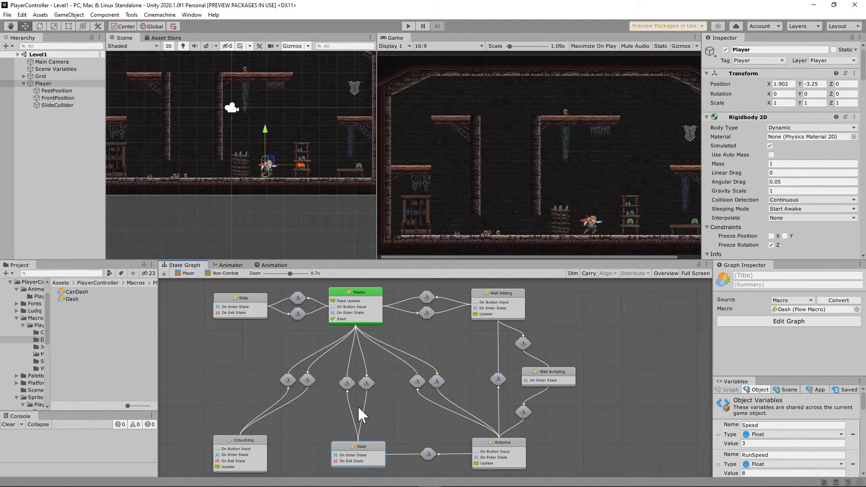
{"action": "mouse_move", "coordinate": [354, 387]}
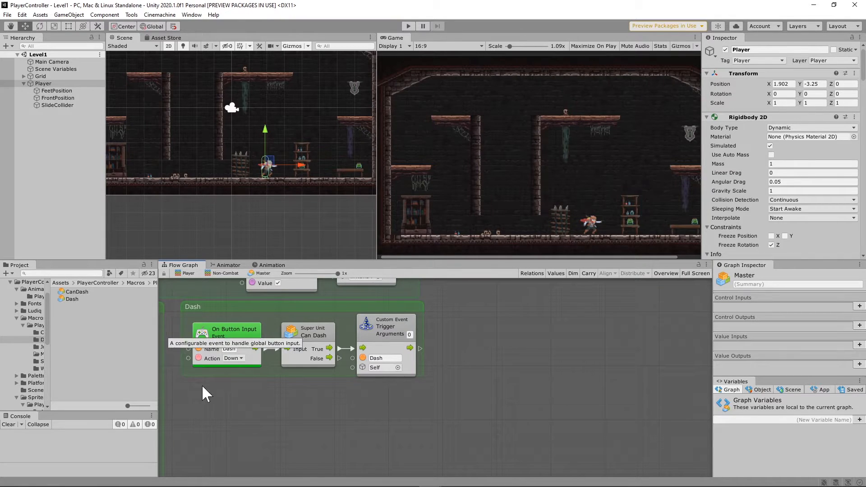
Open the Can Dash super unit to review its CanDash-and-Moving branch logic.
{"action": "double_click", "coordinate": [229, 348]}
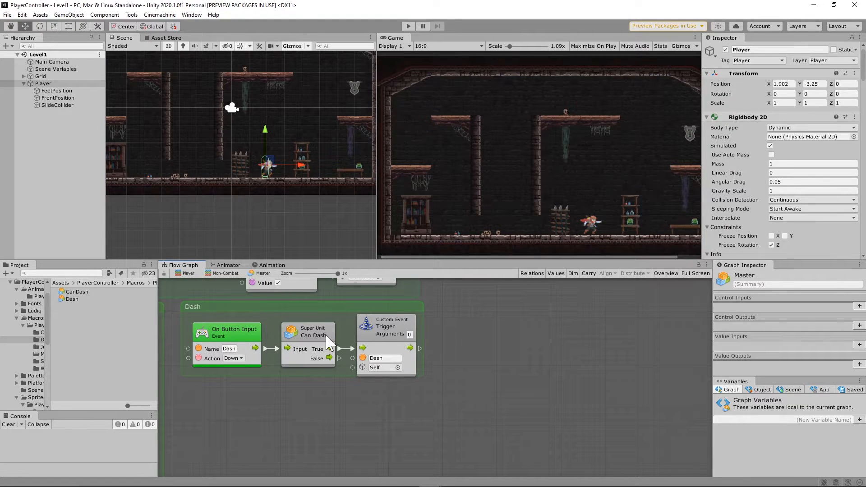
{"action": "left_click", "coordinate": [308, 331]}
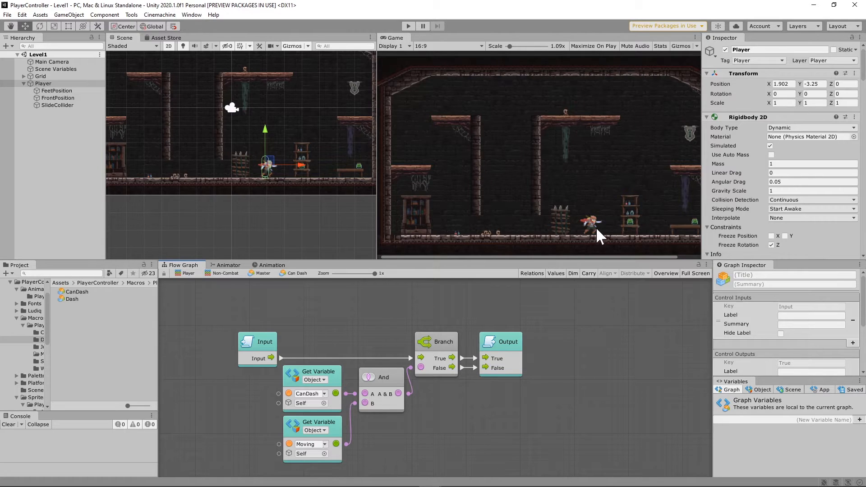
{"action": "mouse_move", "coordinate": [632, 226]}
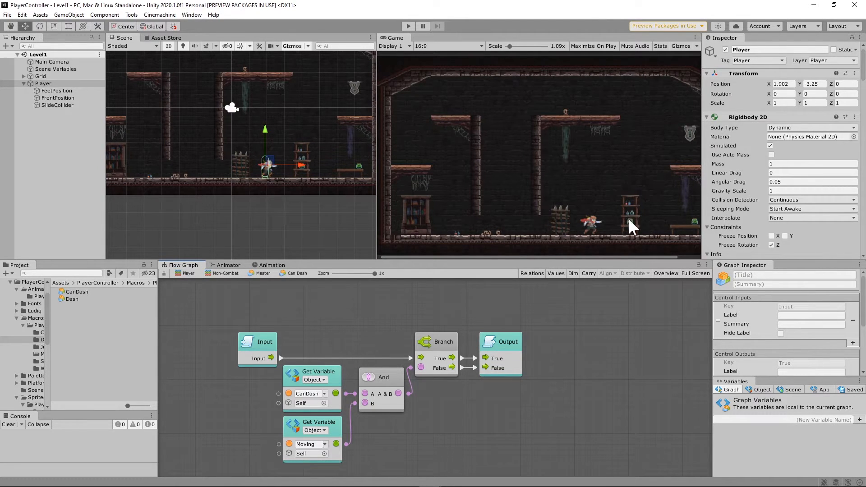
{"action": "mouse_move", "coordinate": [342, 402]}
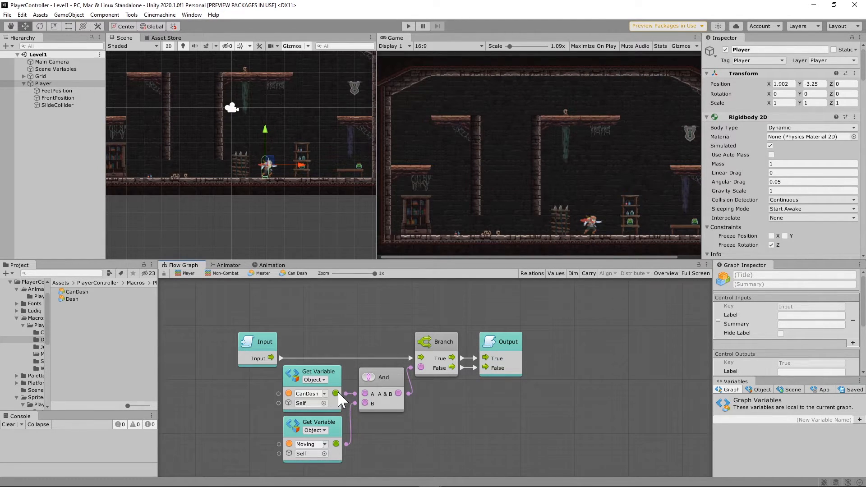
{"action": "mouse_move", "coordinate": [440, 350]}
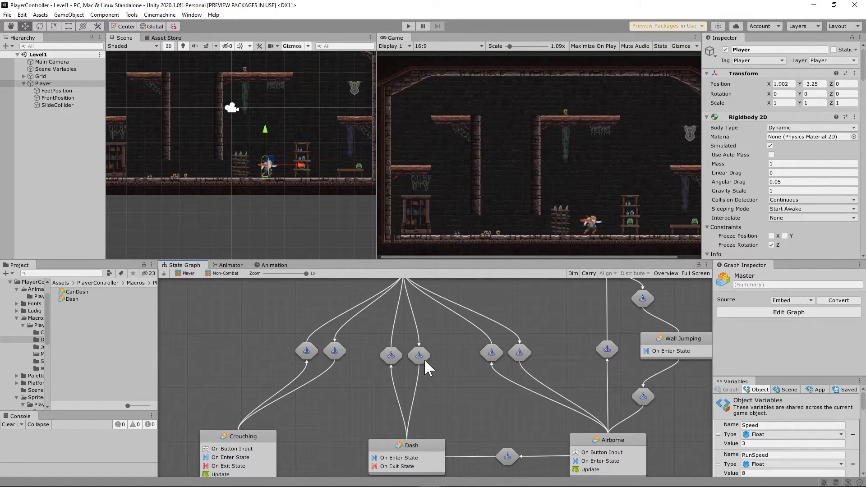
Inspect the Dash-event transition into Dash, go back, then open the Dash state graph.
{"action": "double_click", "coordinate": [419, 356]}
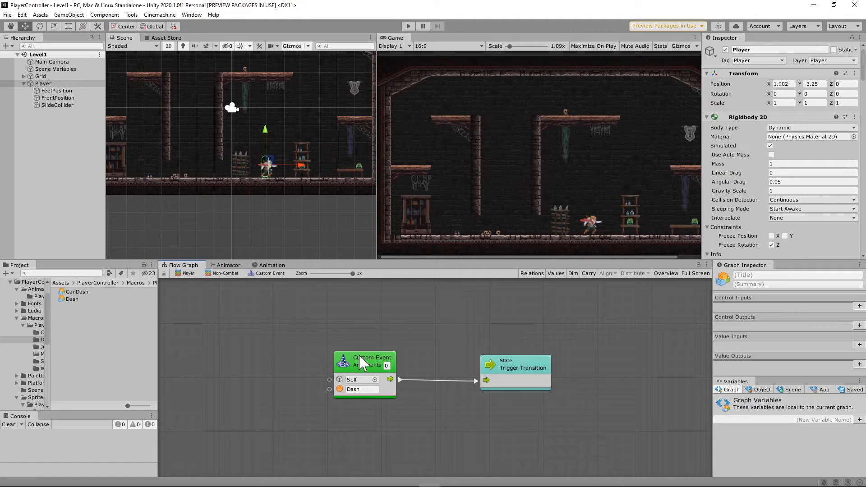
{"action": "mouse_move", "coordinate": [371, 338]}
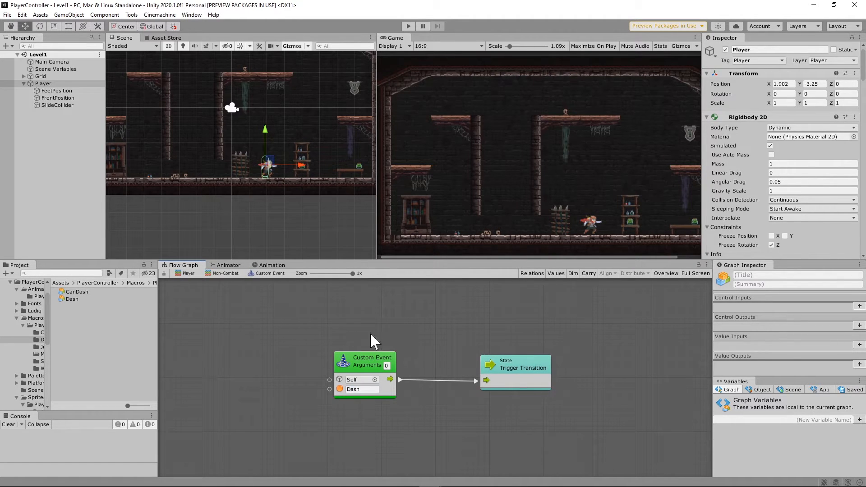
{"action": "left_click", "coordinate": [182, 264]}
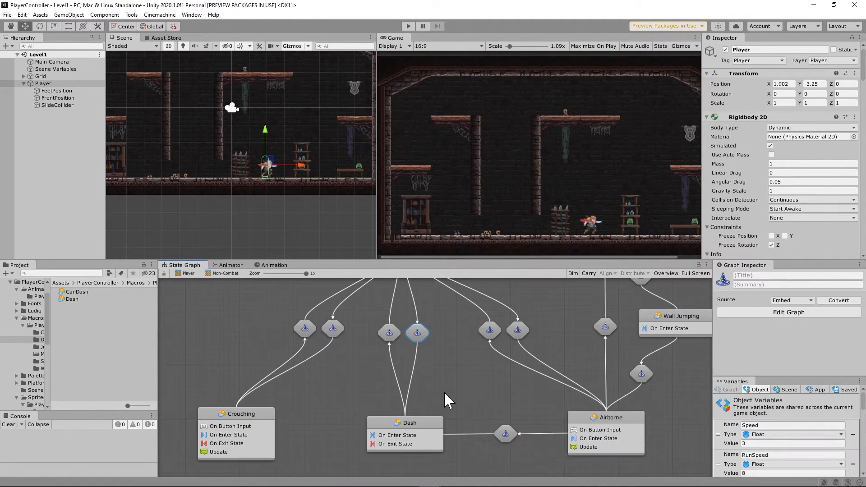
{"action": "double_click", "coordinate": [404, 422]}
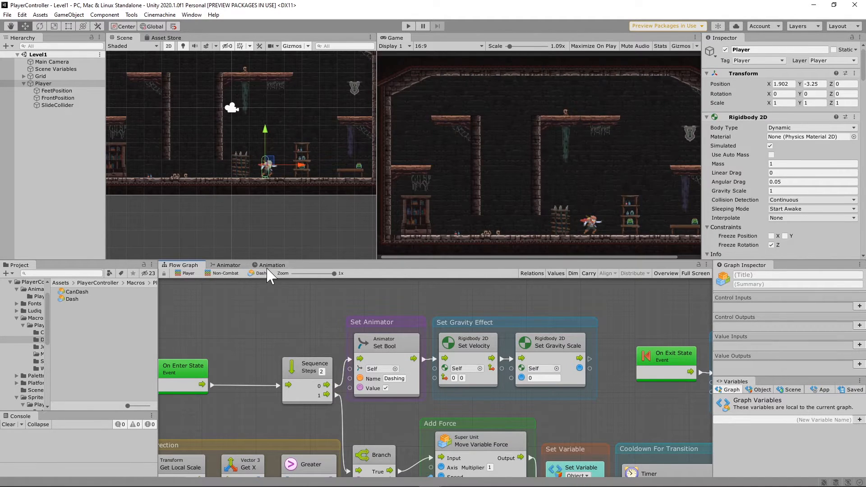
{"action": "left_click", "coordinate": [227, 264]}
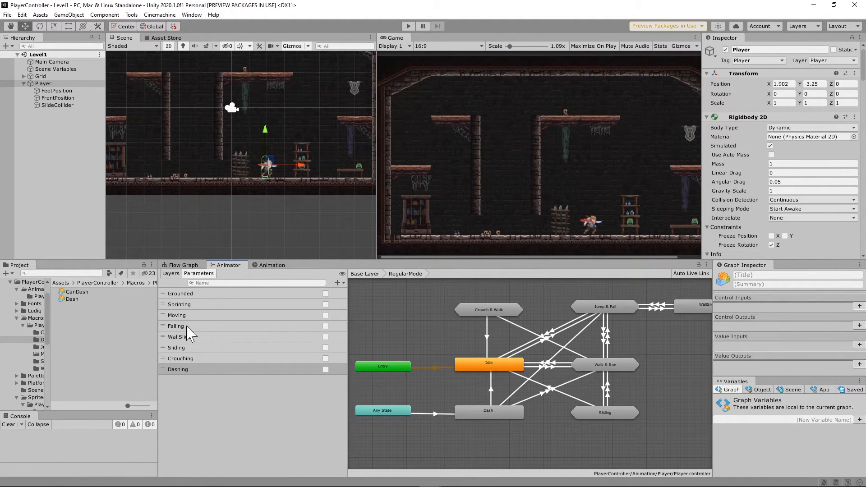
{"action": "left_click", "coordinate": [182, 265]}
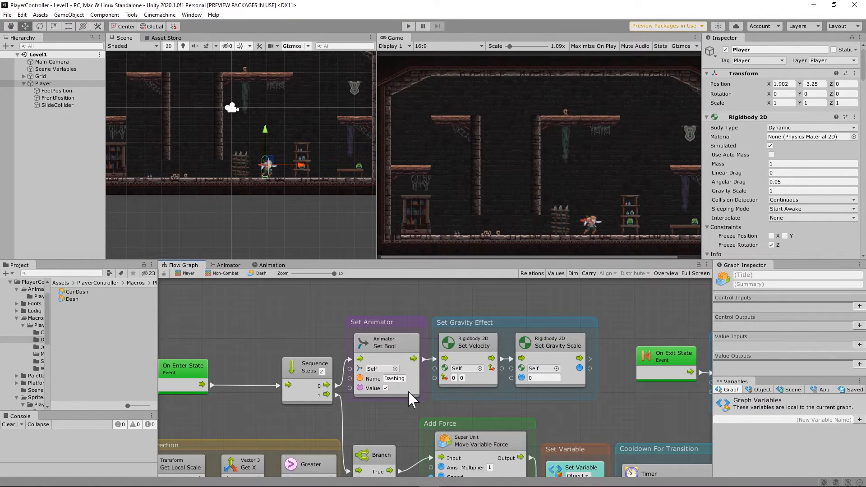
{"action": "mouse_move", "coordinate": [468, 353]}
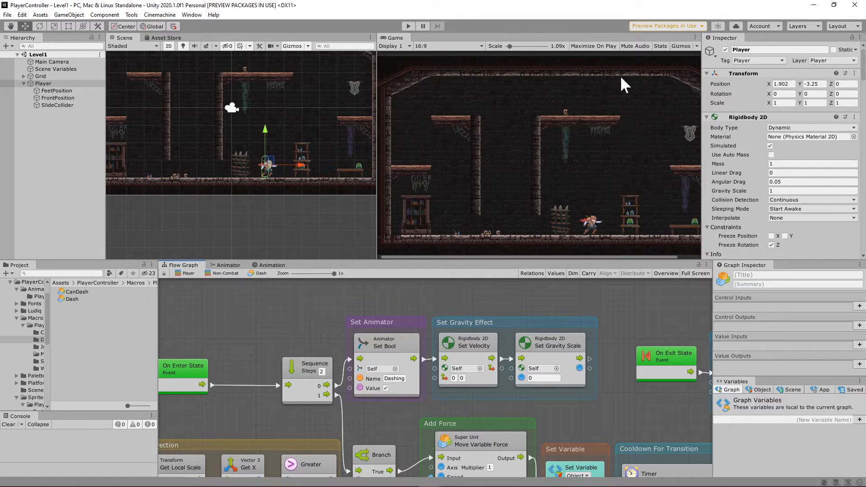
{"action": "mouse_move", "coordinate": [575, 167]}
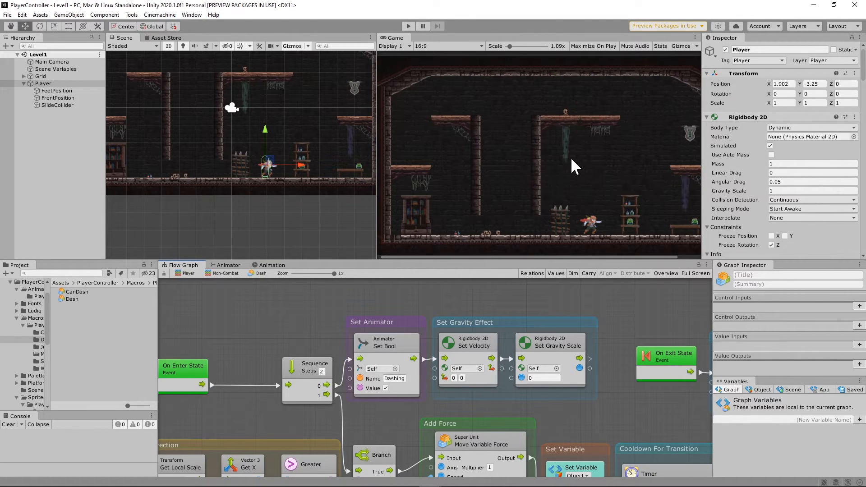
{"action": "mouse_move", "coordinate": [797, 141]}
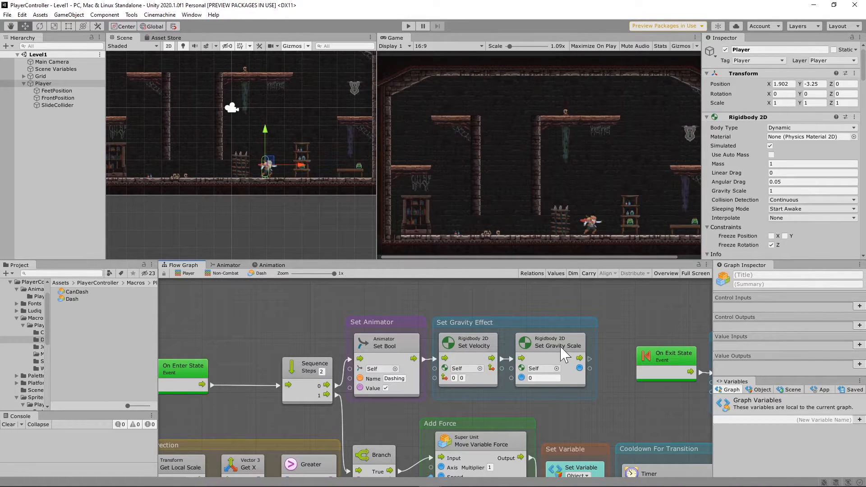
{"action": "mouse_move", "coordinate": [552, 168]}
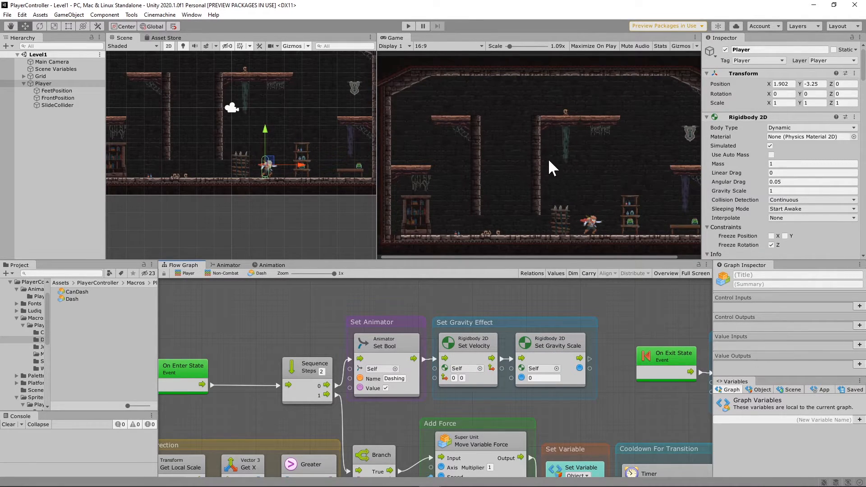
{"action": "mouse_move", "coordinate": [566, 168]}
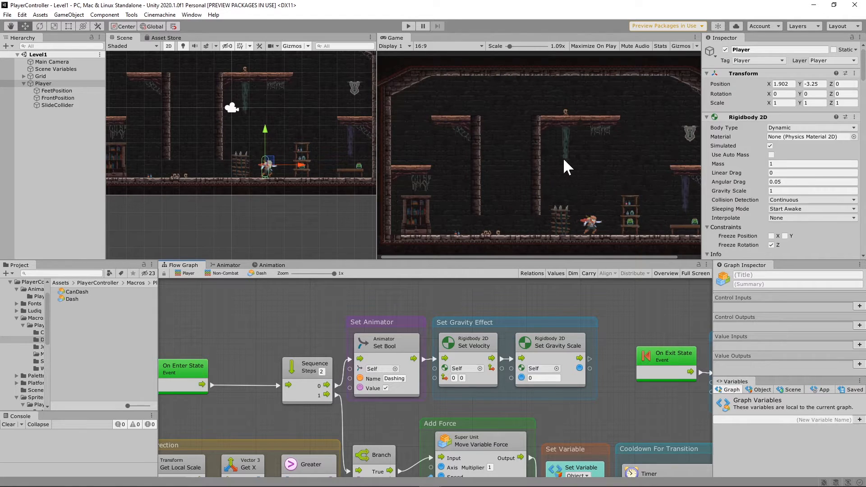
{"action": "mouse_move", "coordinate": [627, 162]}
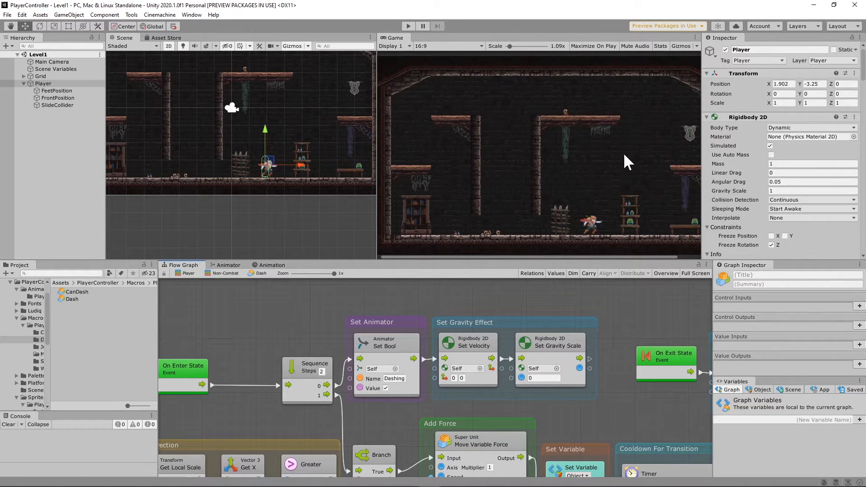
{"action": "mouse_move", "coordinate": [538, 352]}
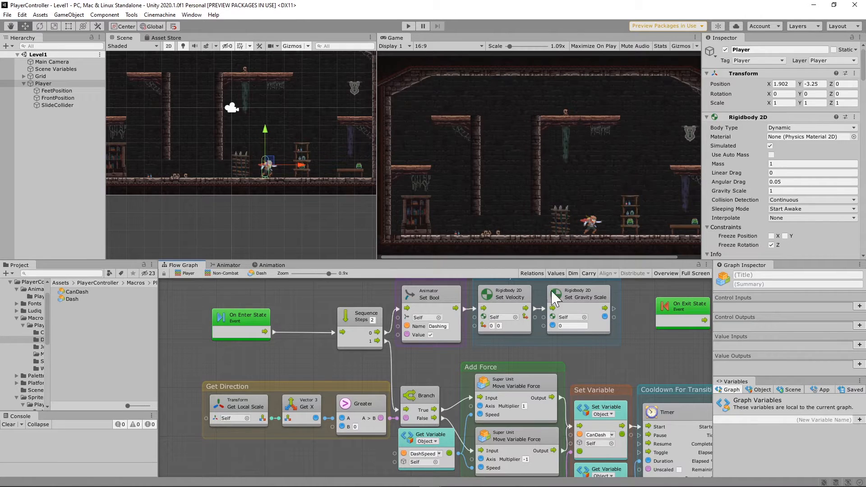
{"action": "mouse_move", "coordinate": [392, 407]}
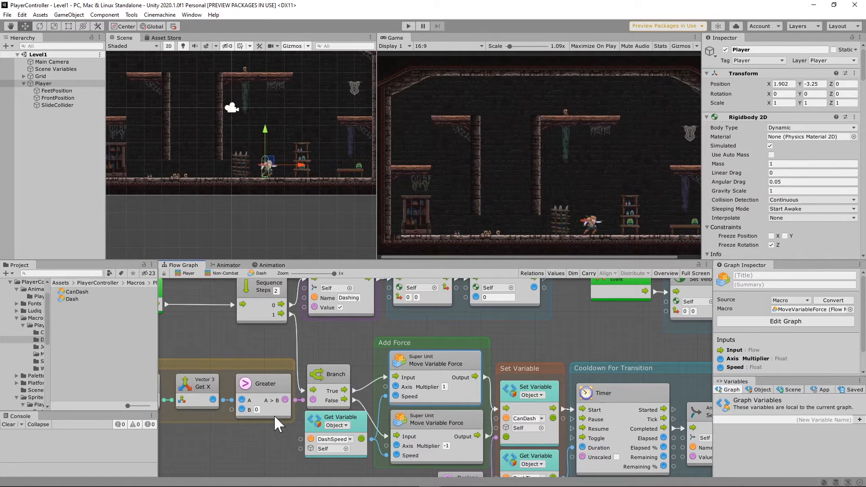
{"action": "mouse_move", "coordinate": [435, 403]}
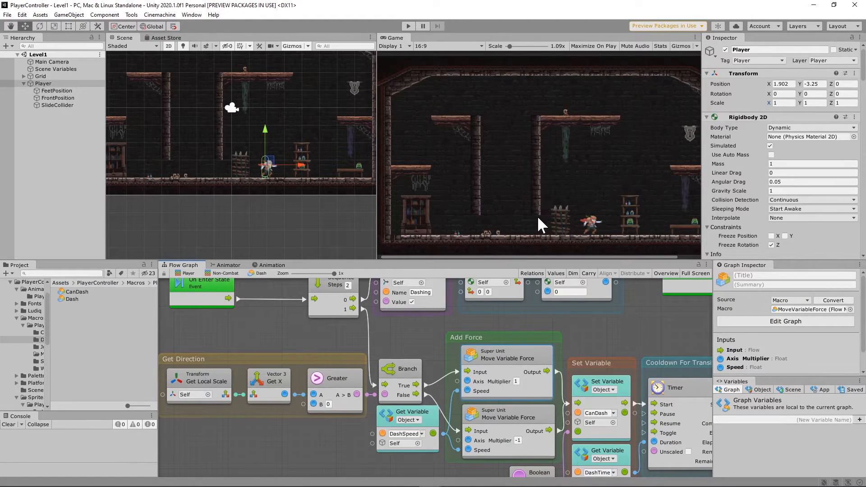
{"action": "mouse_move", "coordinate": [505, 384]}
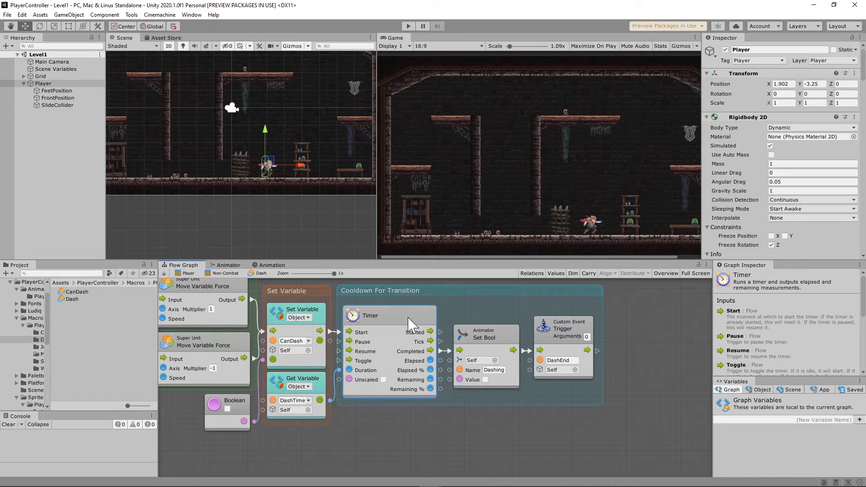
{"action": "mouse_move", "coordinate": [512, 372]}
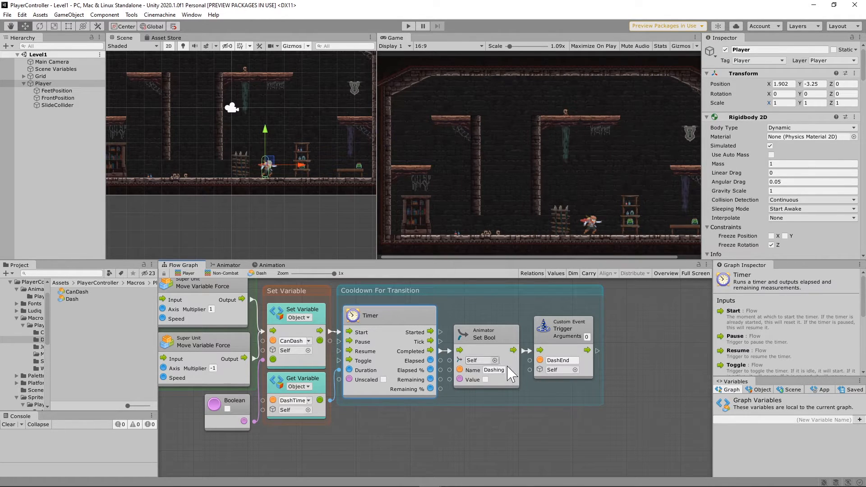
{"action": "mouse_move", "coordinate": [628, 152]}
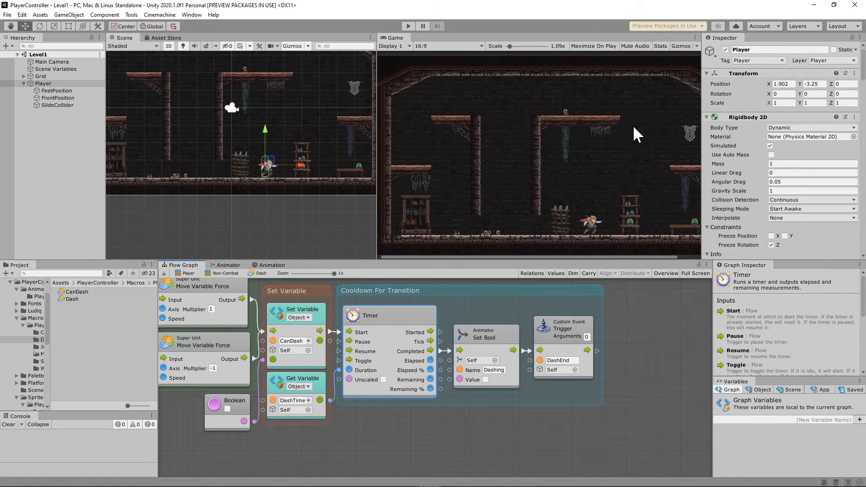
{"action": "mouse_move", "coordinate": [598, 328]}
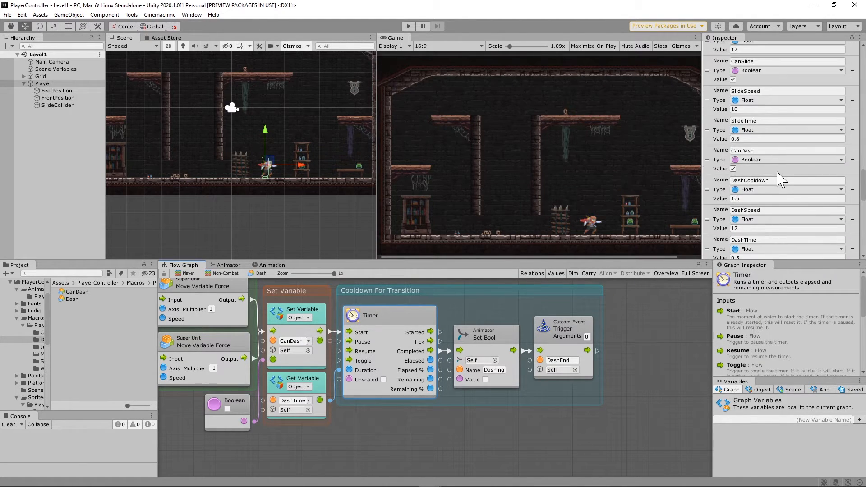
Check the DashTime variable, then return to the parent Non-Combat state machine.
{"action": "scroll", "scroll_direction": "down", "scroll_amount": 3}
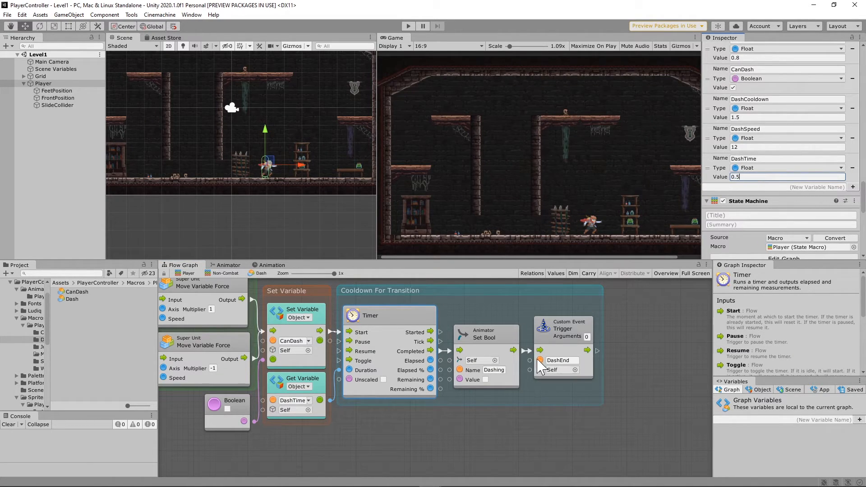
{"action": "mouse_move", "coordinate": [221, 281]}
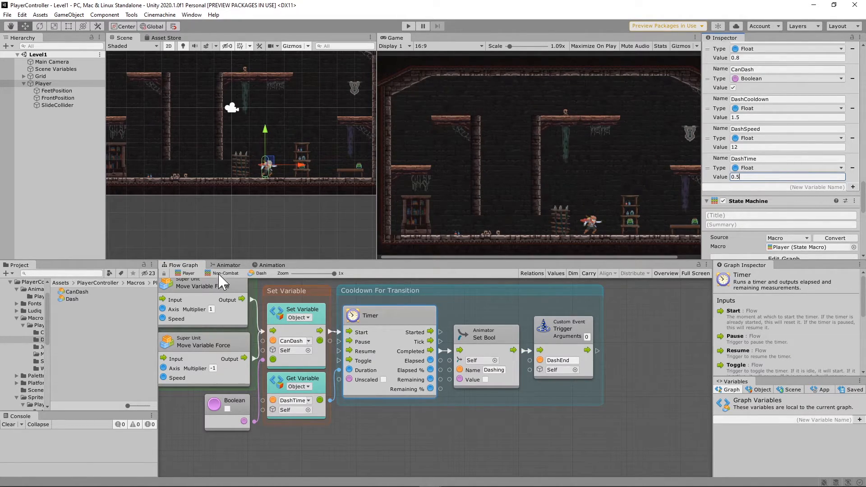
{"action": "left_click", "coordinate": [183, 265]}
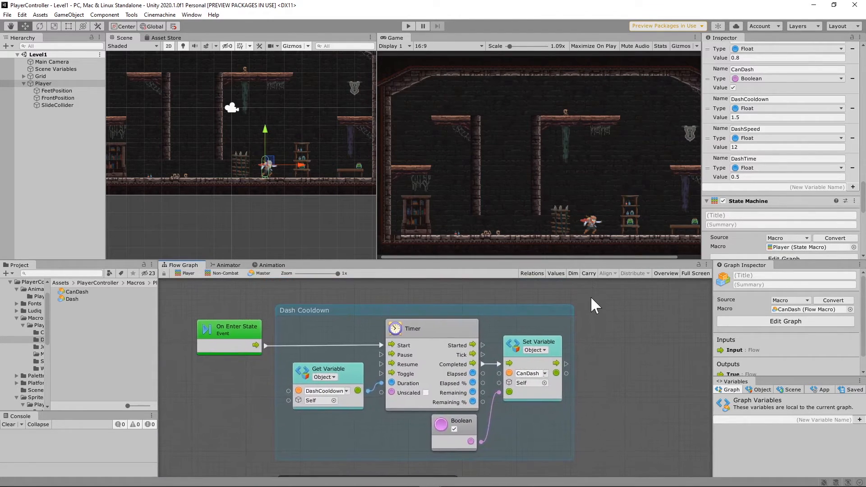
{"action": "mouse_move", "coordinate": [231, 345]}
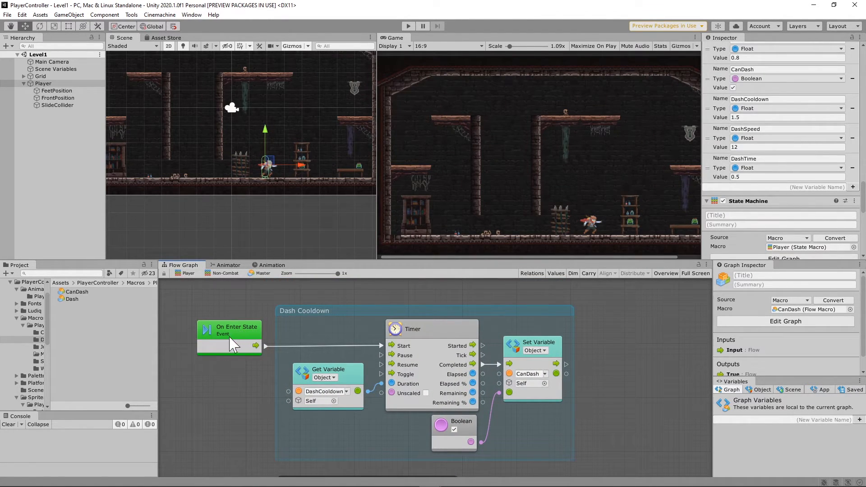
{"action": "mouse_move", "coordinate": [393, 351]}
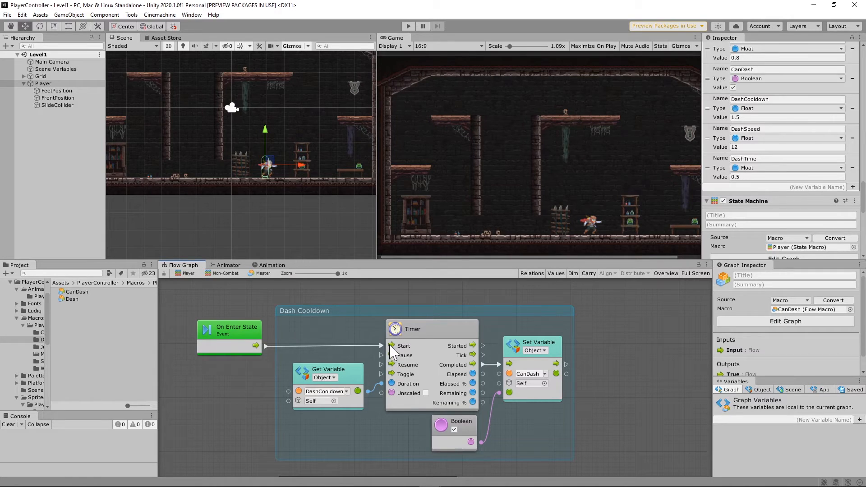
{"action": "left_click", "coordinate": [412, 329]}
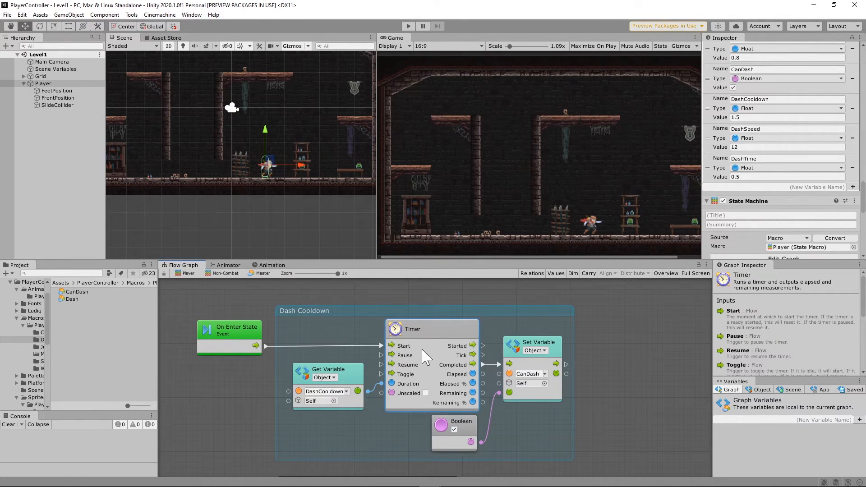
{"action": "left_click", "coordinate": [328, 368]}
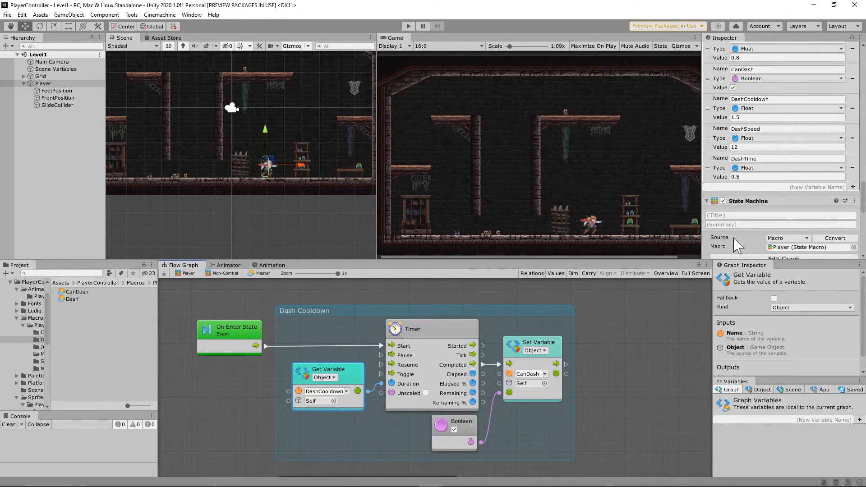
{"action": "left_click", "coordinate": [787, 117]}
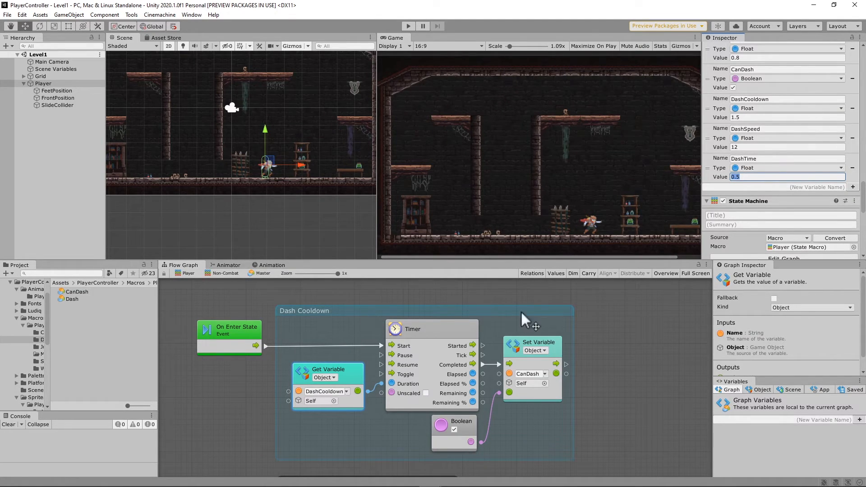
{"action": "mouse_move", "coordinate": [577, 112]}
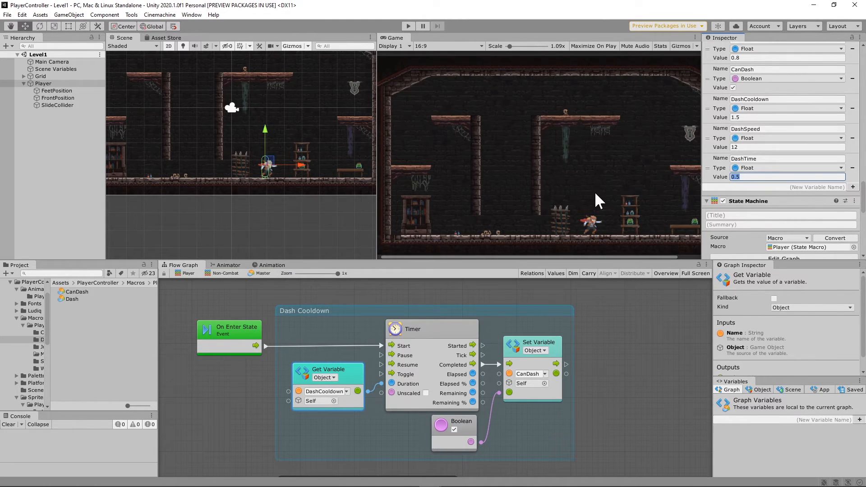
{"action": "mouse_move", "coordinate": [486, 373]}
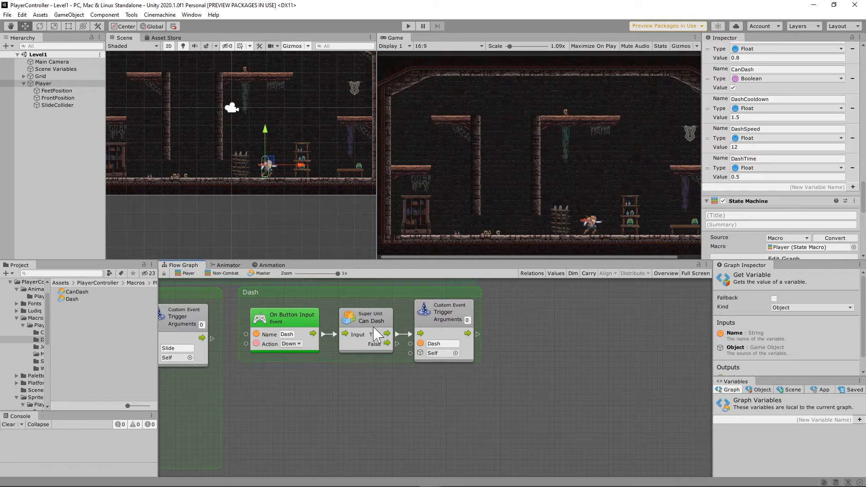
Select the Dash input units with the Can Dash check and Dash trigger for copying.
{"action": "left_click", "coordinate": [183, 264]}
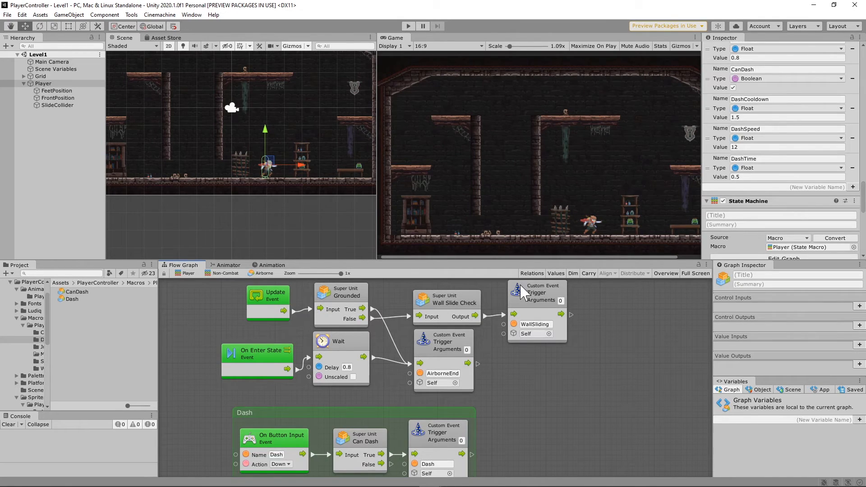
{"action": "mouse_move", "coordinate": [608, 196]}
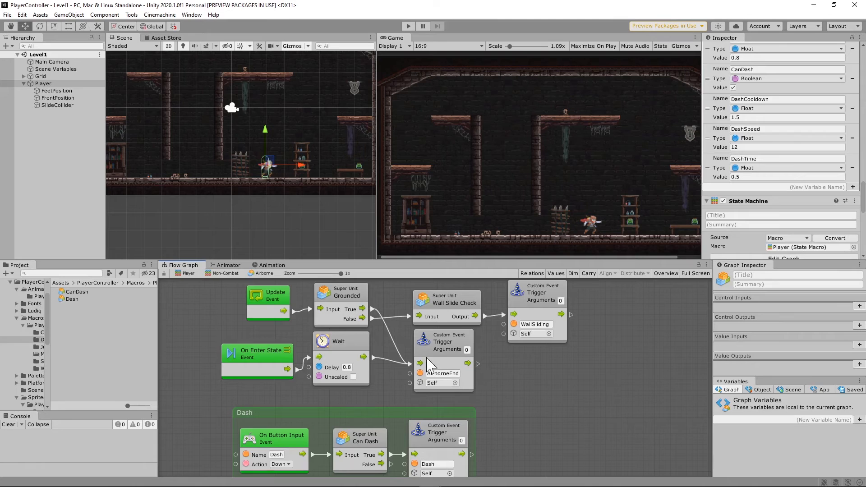
Review the Airborne graph's Dash group and enter Play mode to test an airborne dash.
{"action": "left_click_drag", "start_coordinate": [431, 364], "coordinate": [411, 323]}
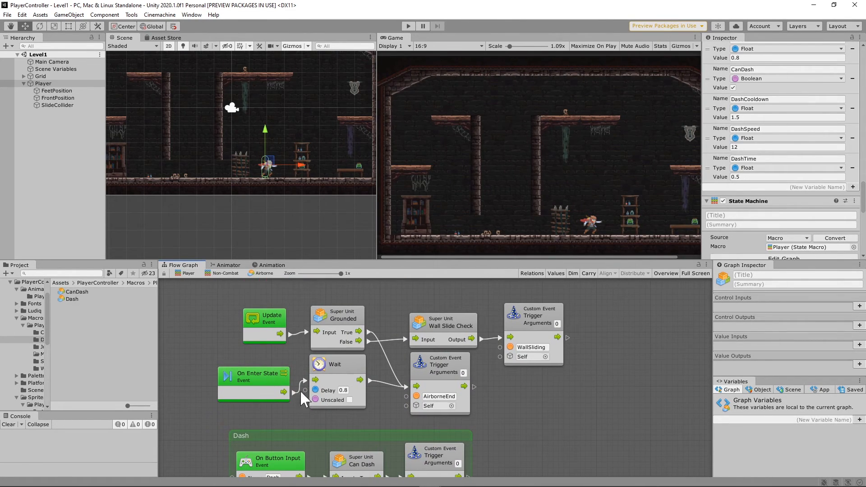
{"action": "scroll", "scroll_direction": "down", "scroll_amount": 3}
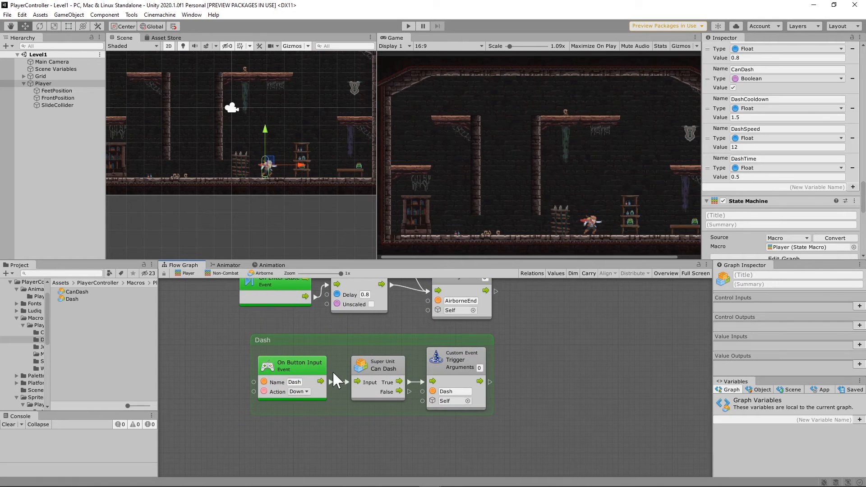
{"action": "mouse_move", "coordinate": [150, 201]}
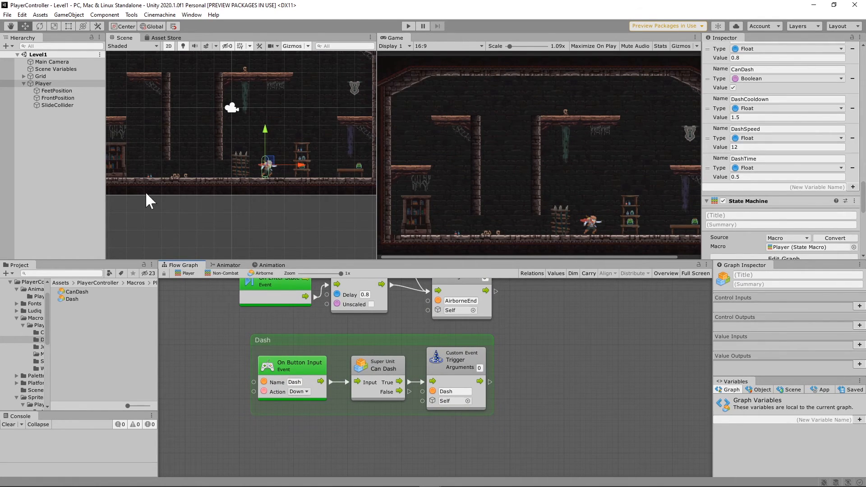
{"action": "mouse_move", "coordinate": [496, 410]}
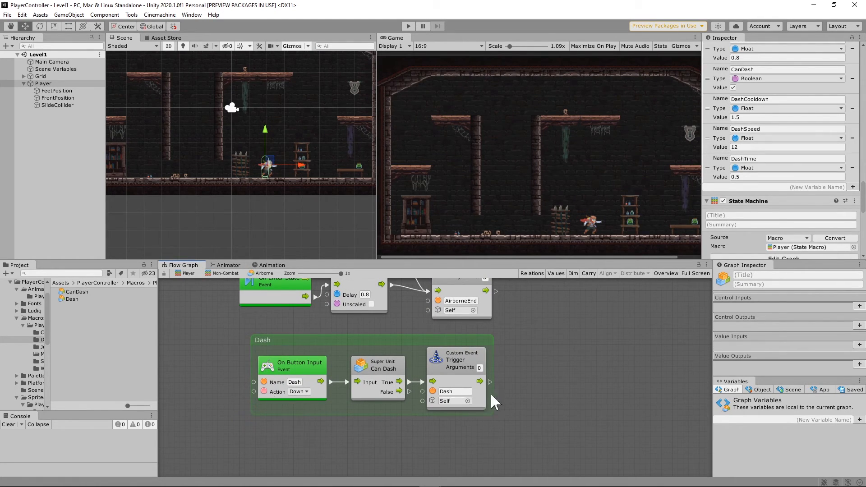
{"action": "mouse_move", "coordinate": [442, 355]}
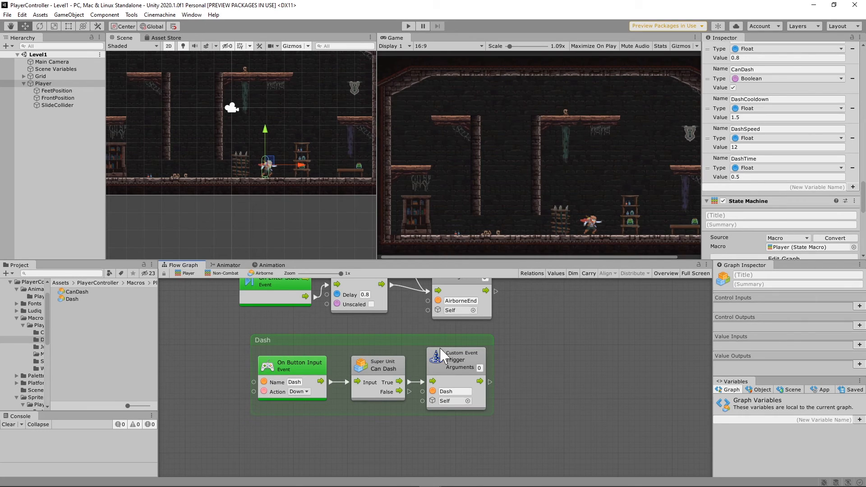
{"action": "mouse_move", "coordinate": [376, 422]}
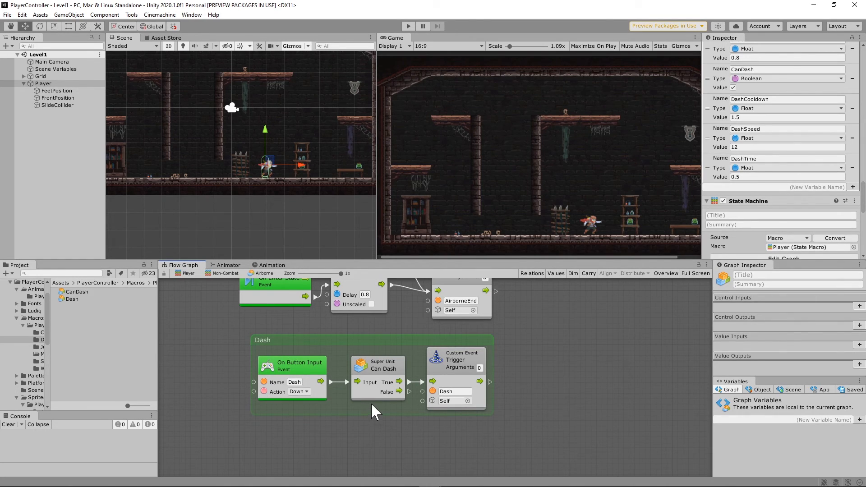
{"action": "mouse_move", "coordinate": [261, 283]}
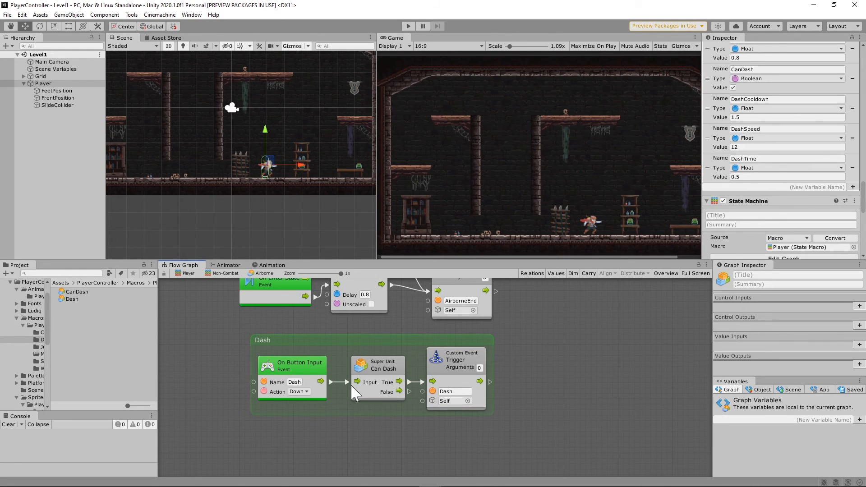
{"action": "mouse_move", "coordinate": [221, 283]}
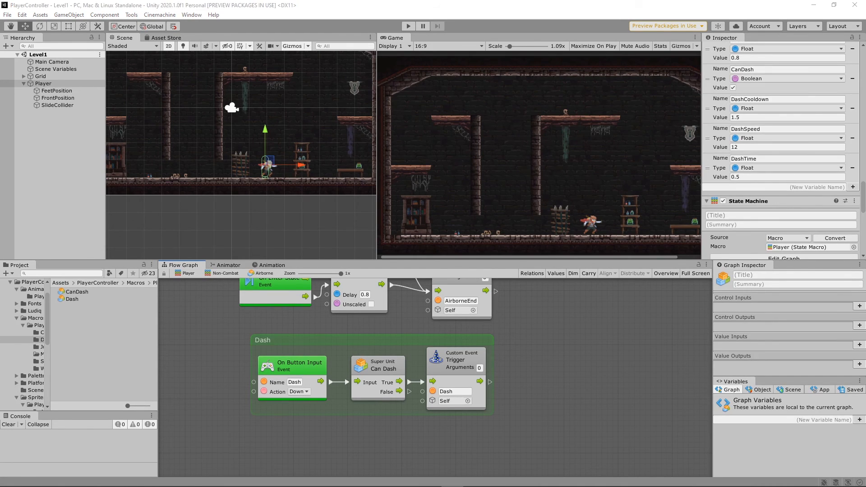
{"action": "left_click", "coordinate": [409, 26]}
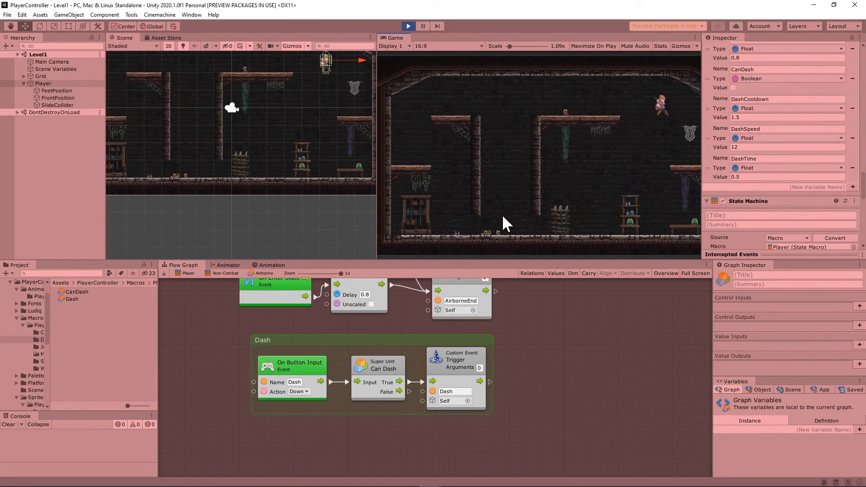